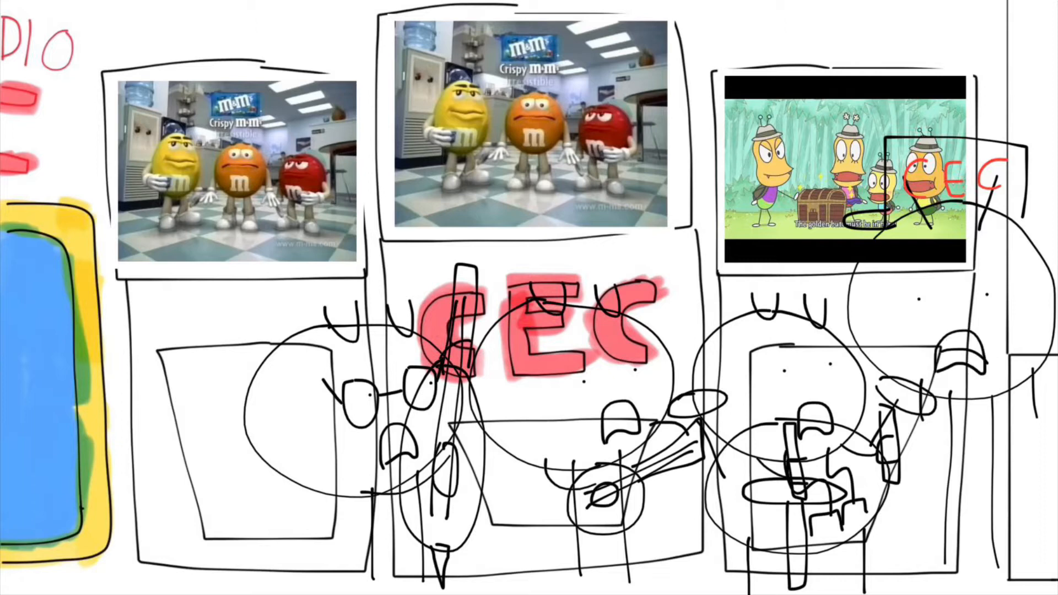
{"action": "left_click_drag", "start_coordinate": [944, 337], "coordinate": [965, 378]}
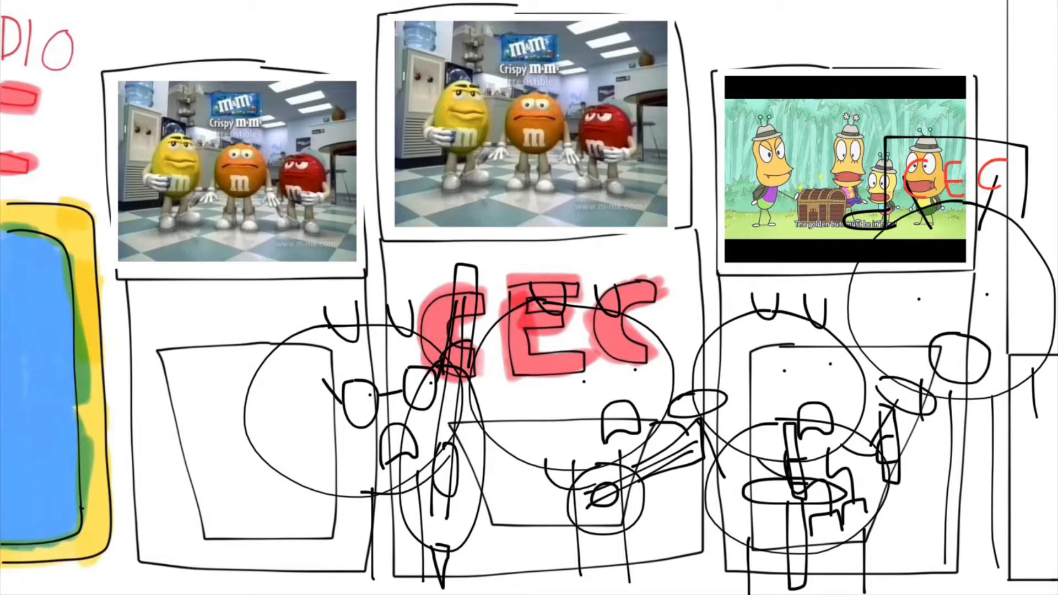